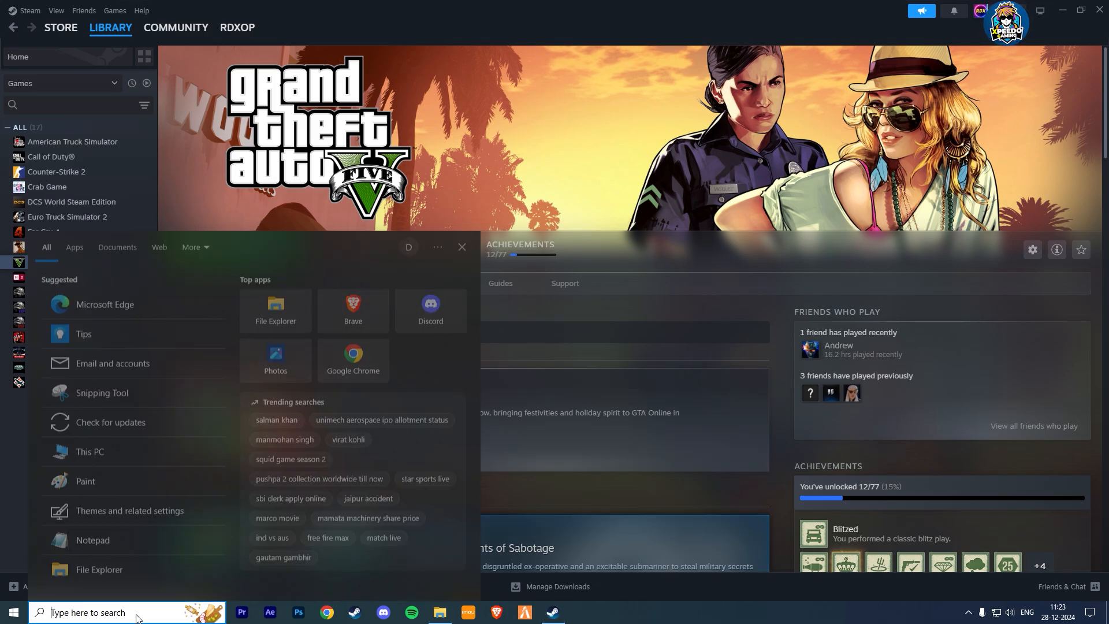
Search Windows for 'rockstar Games Launcher'.
{"action": "type", "text": "rockstar Games Launcher"}
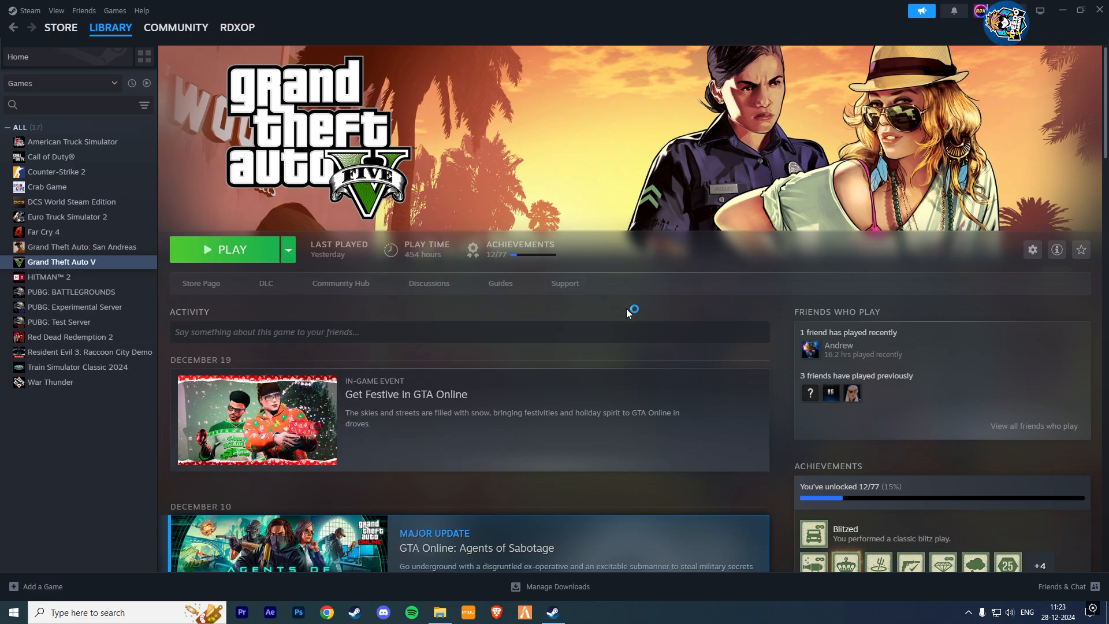
Open Rockstar Games Launcher from the search results and let its Games page load.
{"action": "left_click", "coordinate": [231, 250]}
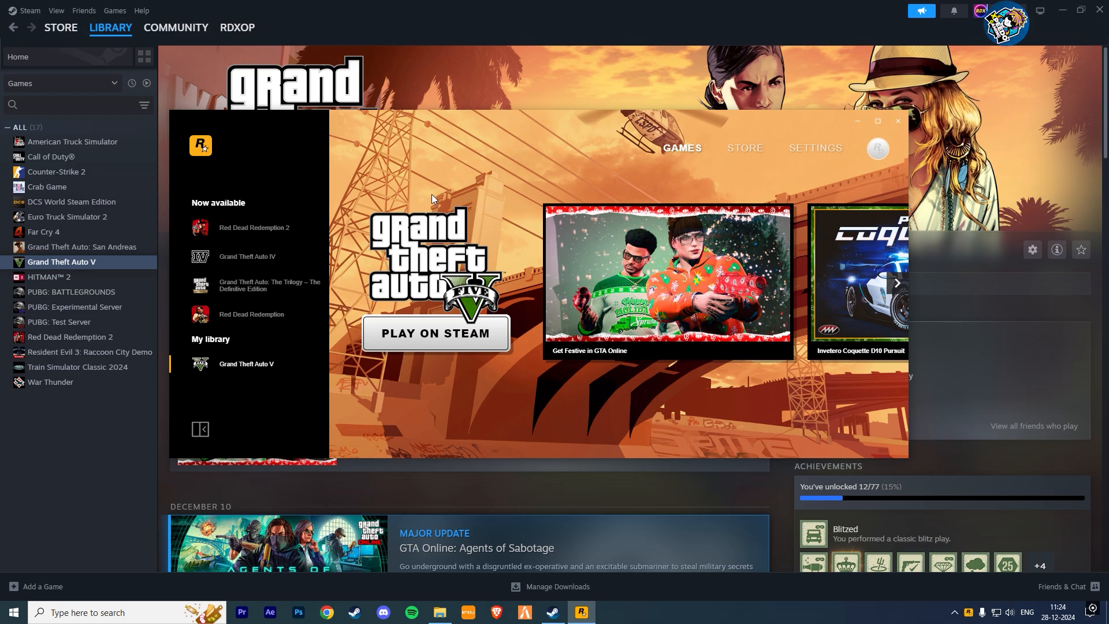
{"action": "mouse_move", "coordinate": [815, 147]}
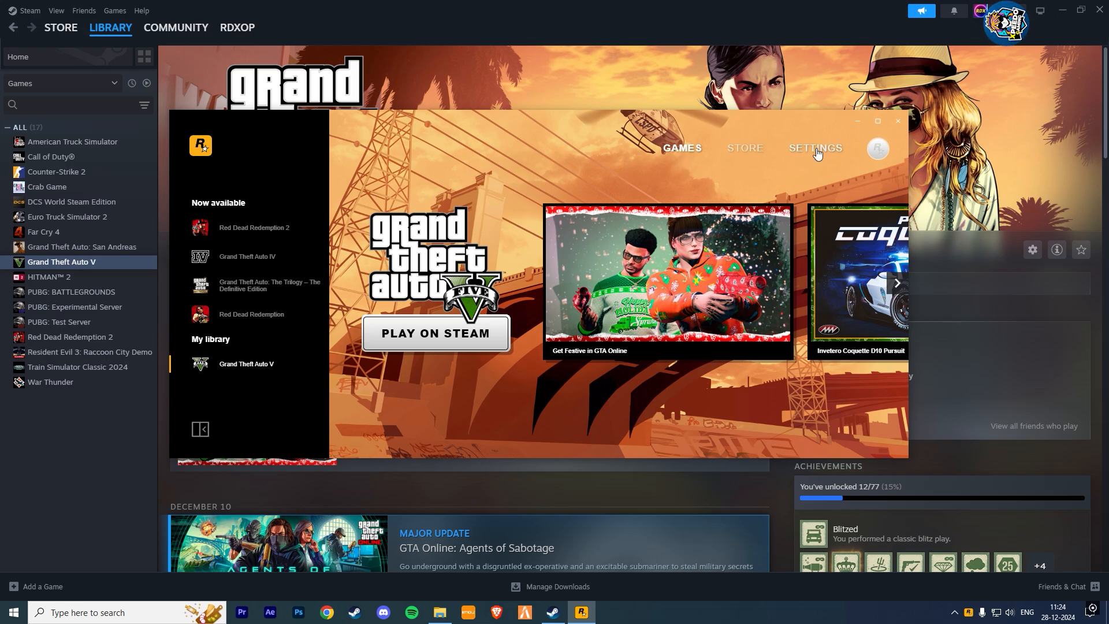
Untick BattlEye anti-cheat in the launcher's General settings.
{"action": "left_click", "coordinate": [814, 148]}
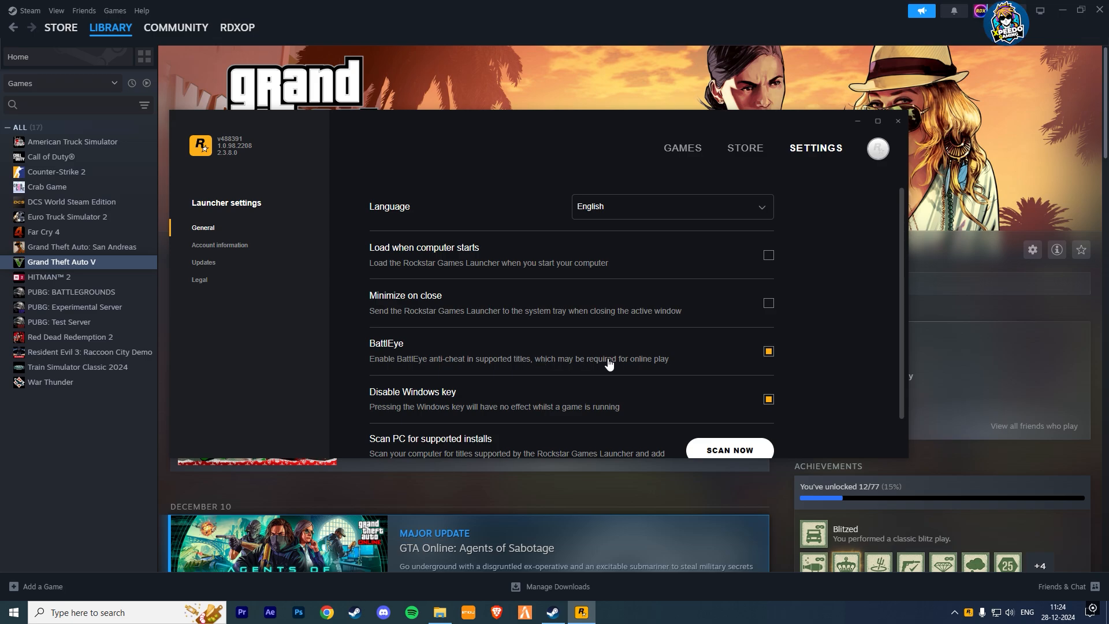
{"action": "left_click", "coordinate": [768, 351]}
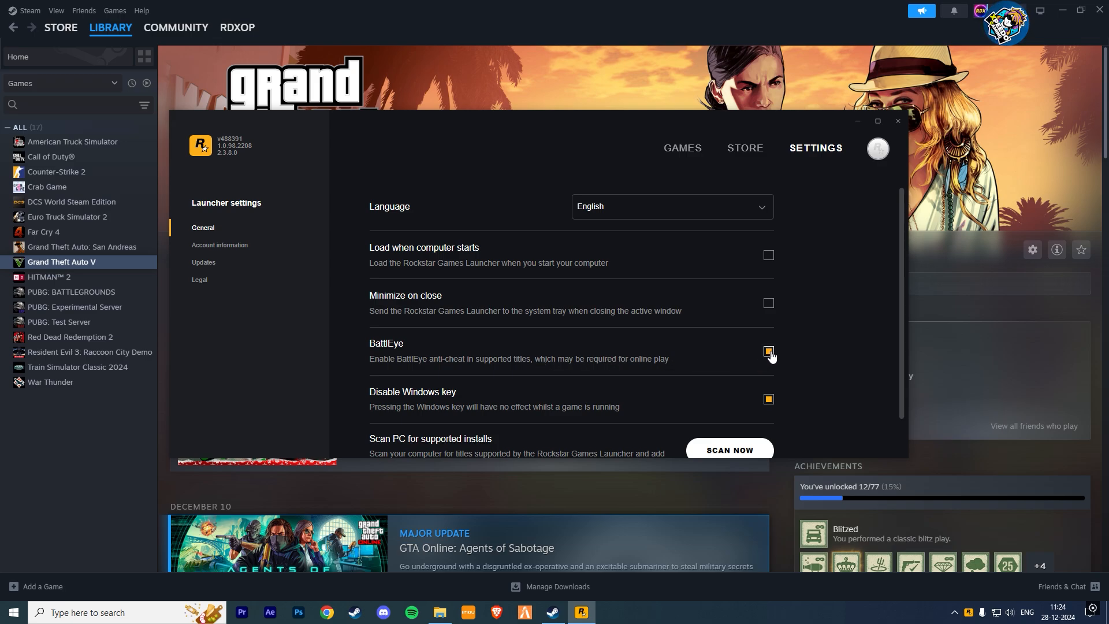
{"action": "left_click", "coordinate": [768, 352]}
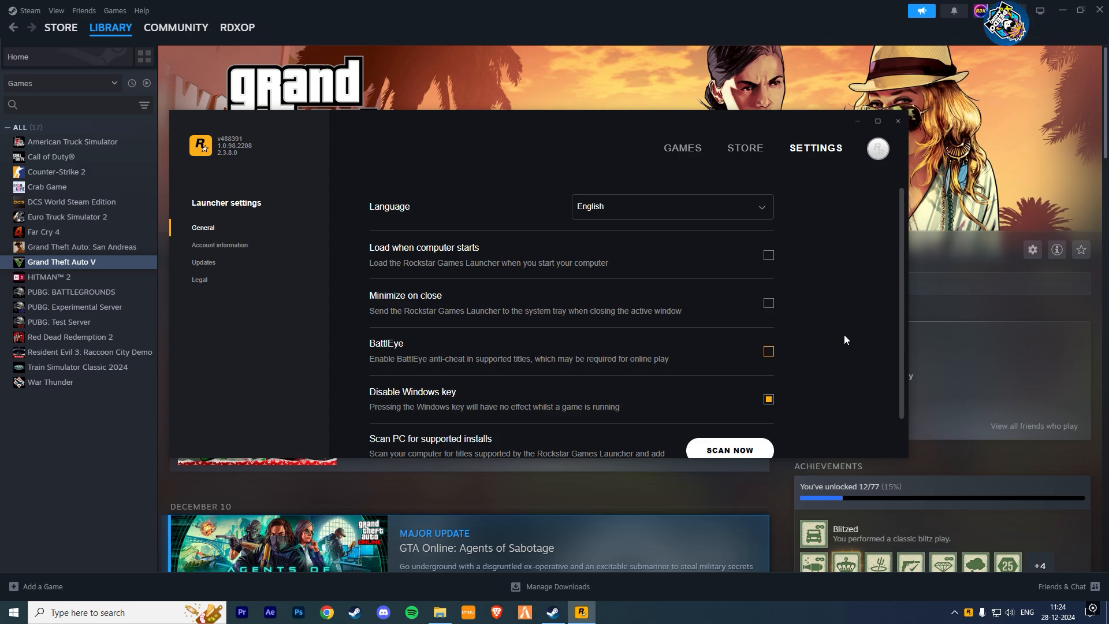
{"action": "mouse_move", "coordinate": [544, 362]}
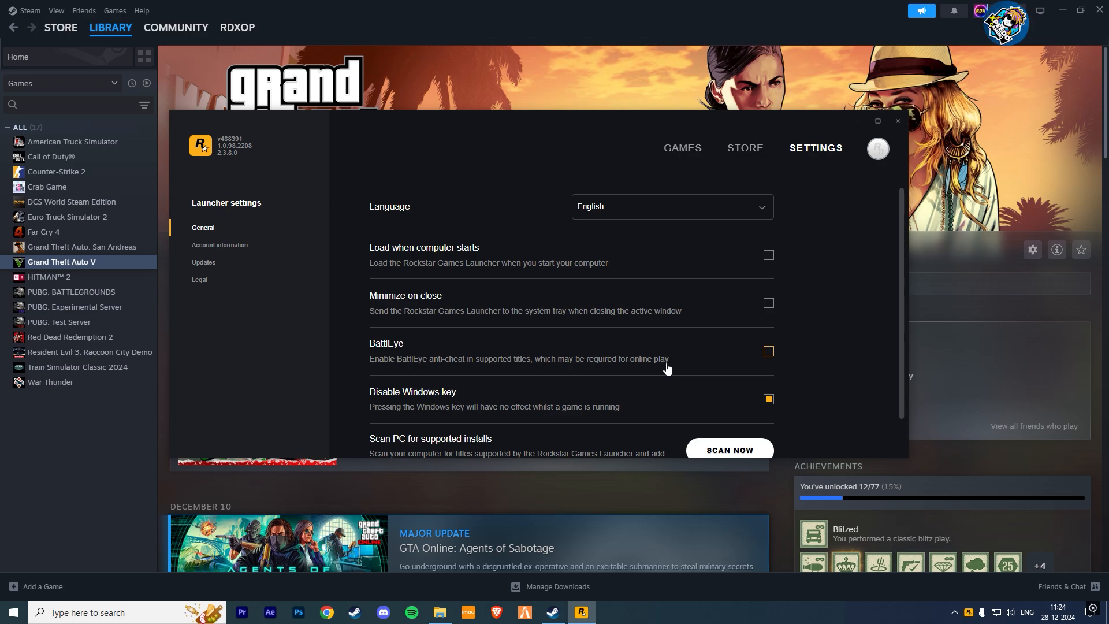
{"action": "mouse_move", "coordinate": [823, 358]}
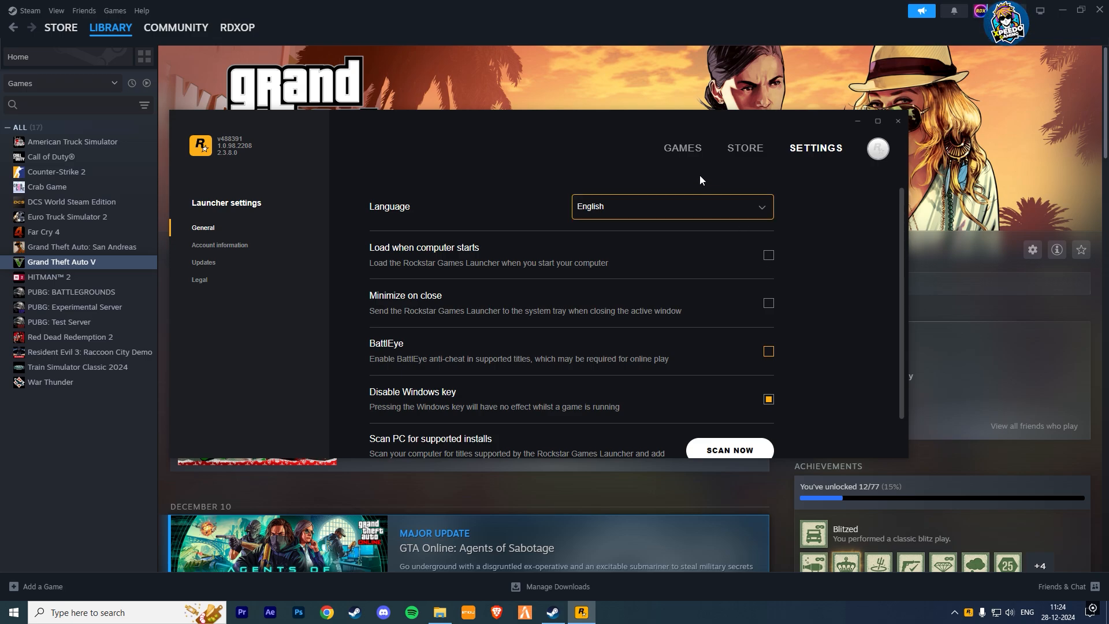
Return the launcher to its Games page and minimize its window.
{"action": "left_click", "coordinate": [681, 148]}
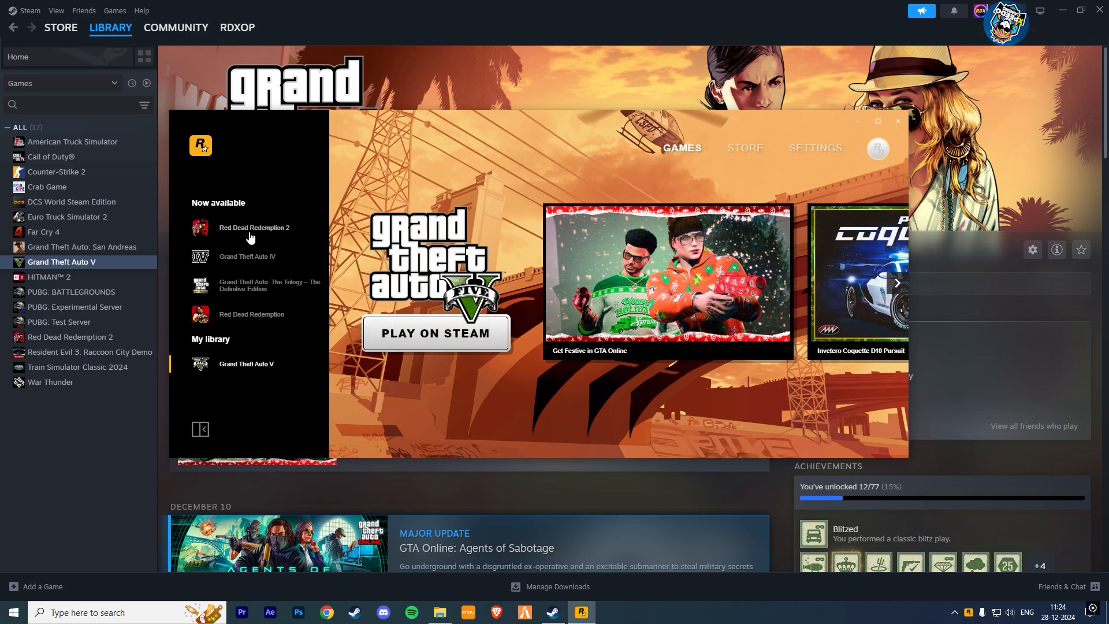
{"action": "mouse_move", "coordinate": [243, 325]}
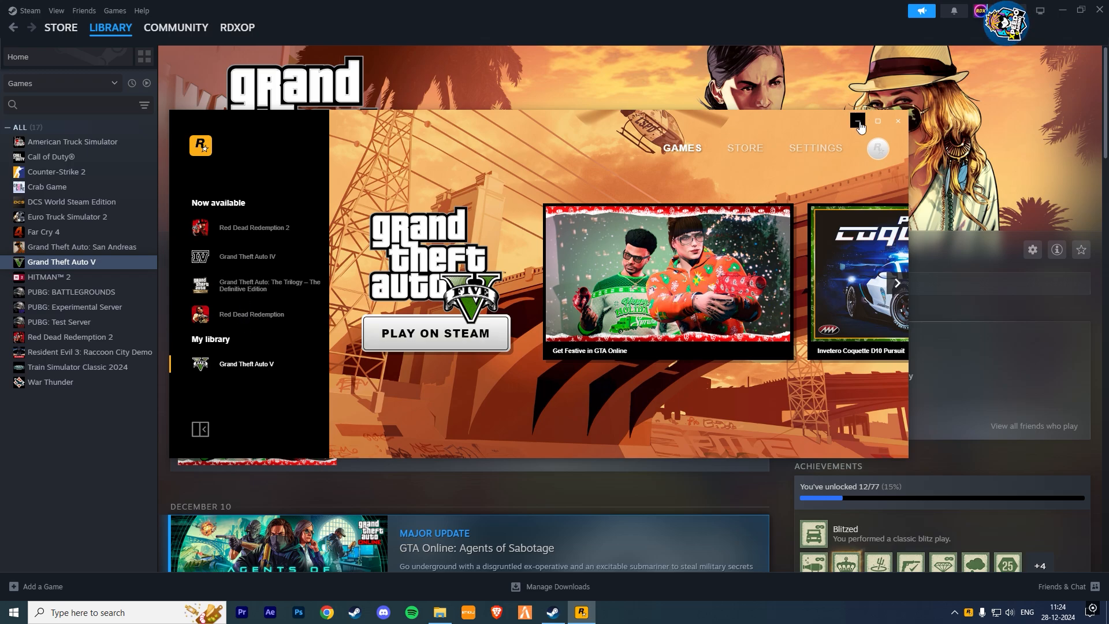
{"action": "left_click", "coordinate": [857, 121]}
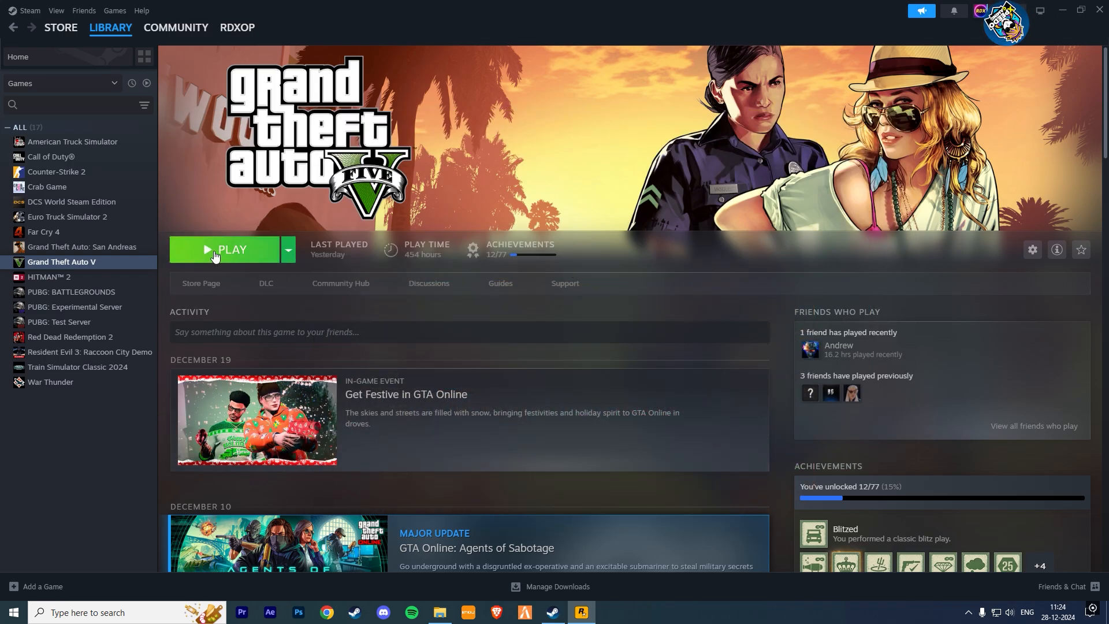
Start Grand Theft Auto V with PLAY on its Steam library page.
{"action": "left_click", "coordinate": [230, 250]}
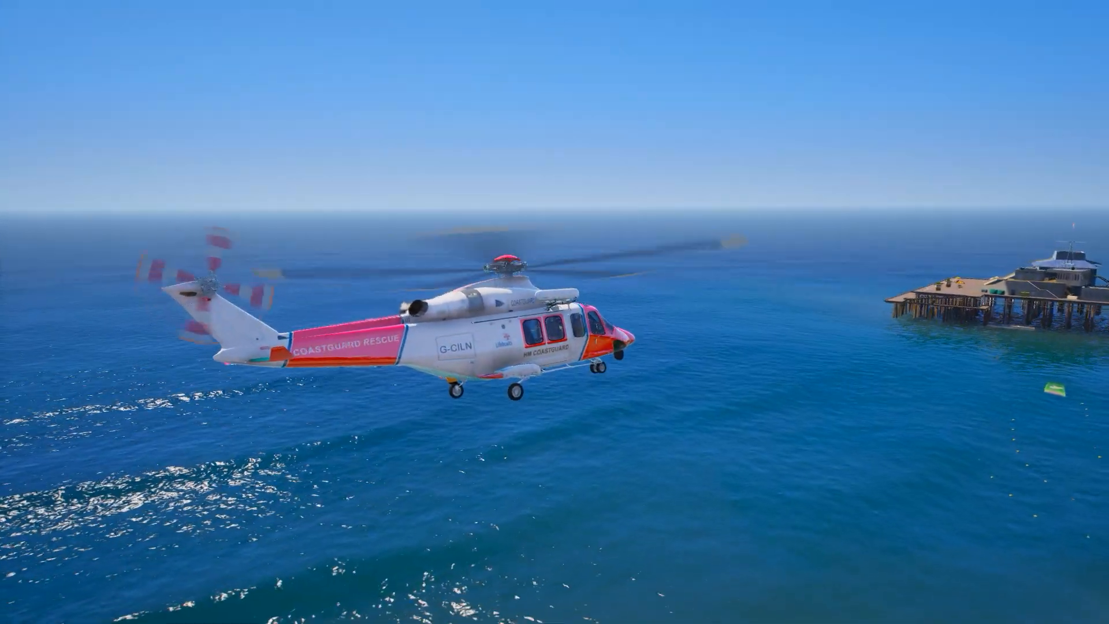